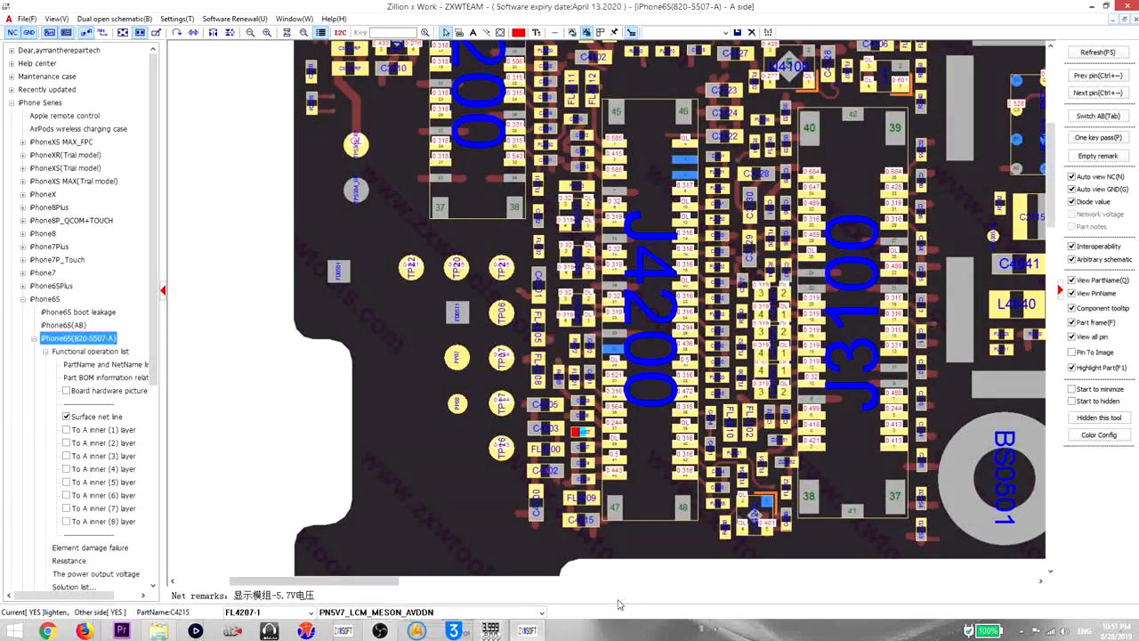
Select a J4200 pin on the SPI touch-to-AP data line to highlight its net near J4100
{"action": "left_click", "coordinate": [703, 466]}
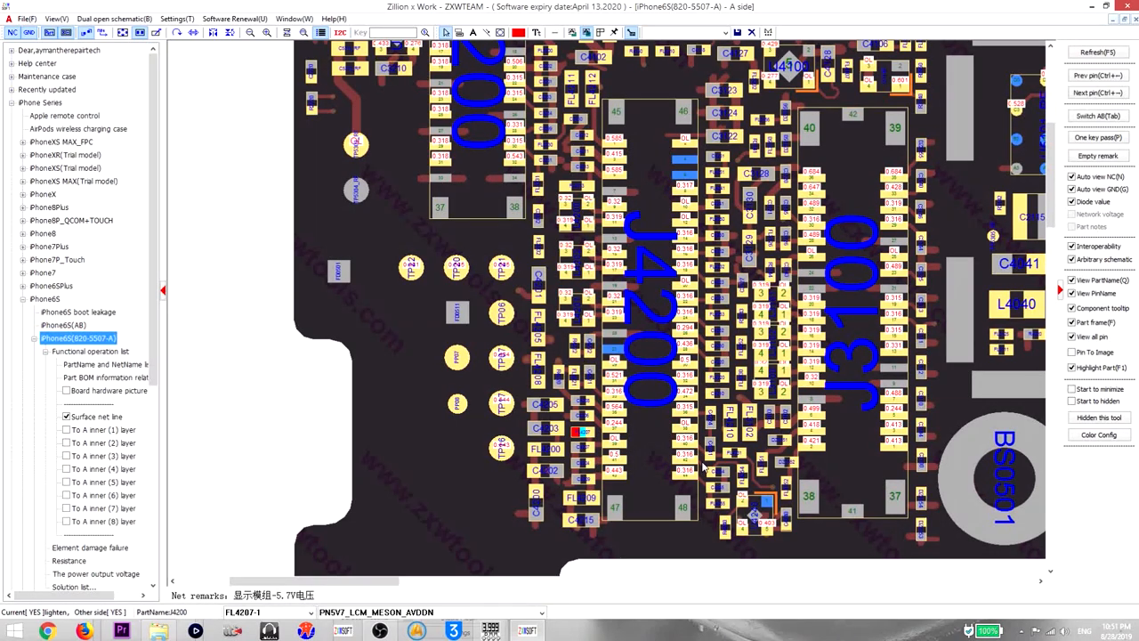
{"action": "left_click", "coordinate": [1097, 116]}
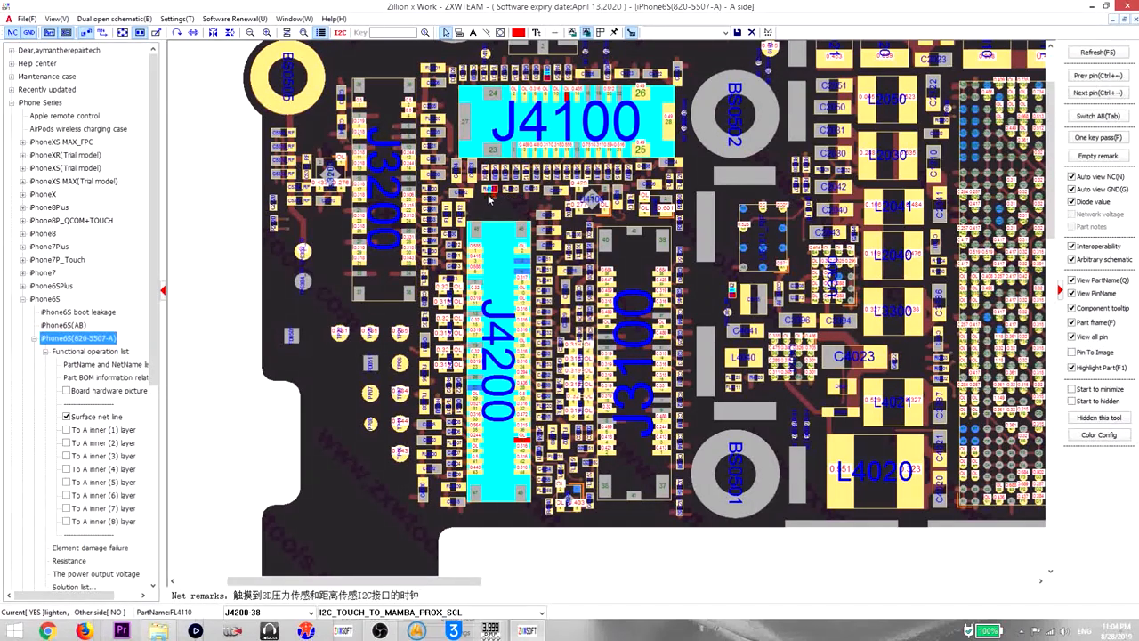
{"action": "mouse_move", "coordinate": [488, 192]}
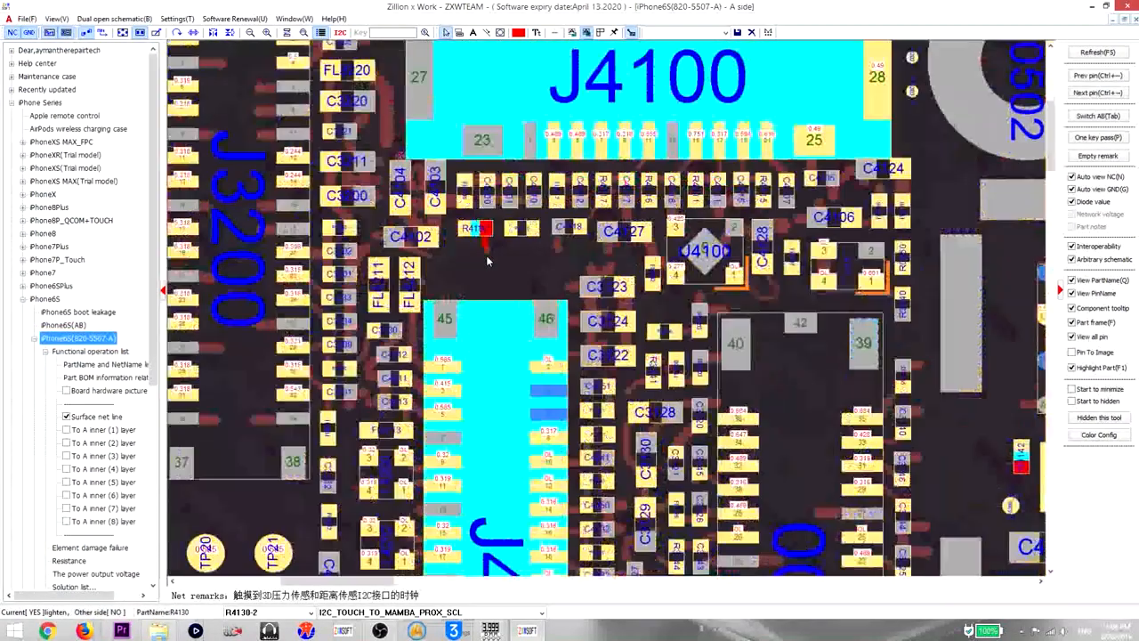
{"action": "mouse_move", "coordinate": [488, 240]}
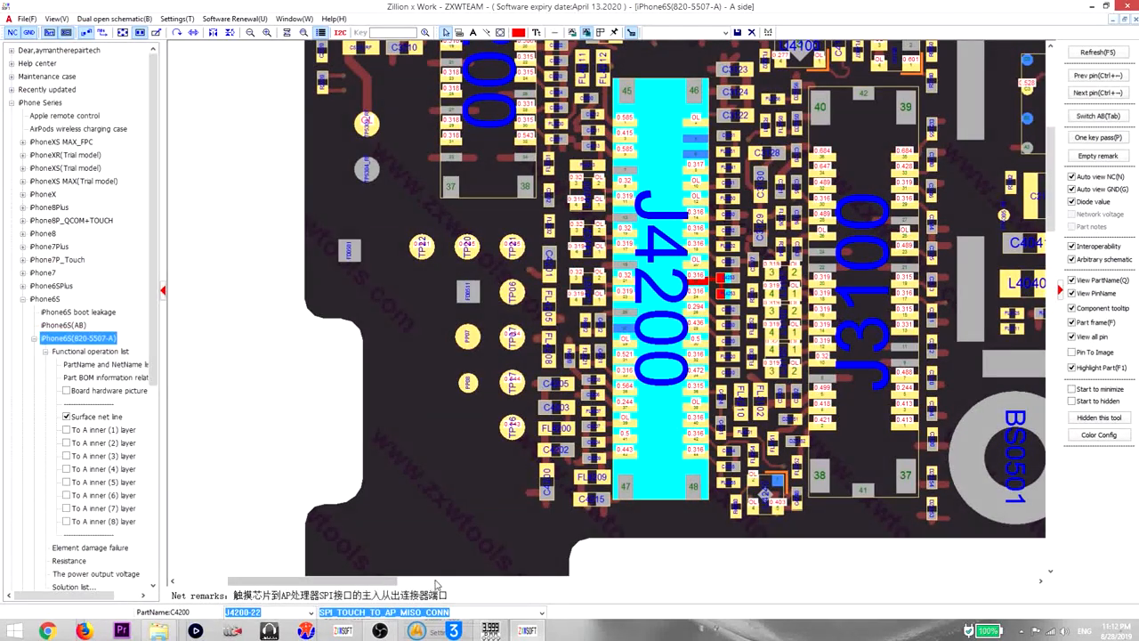
{"action": "mouse_move", "coordinate": [445, 570]}
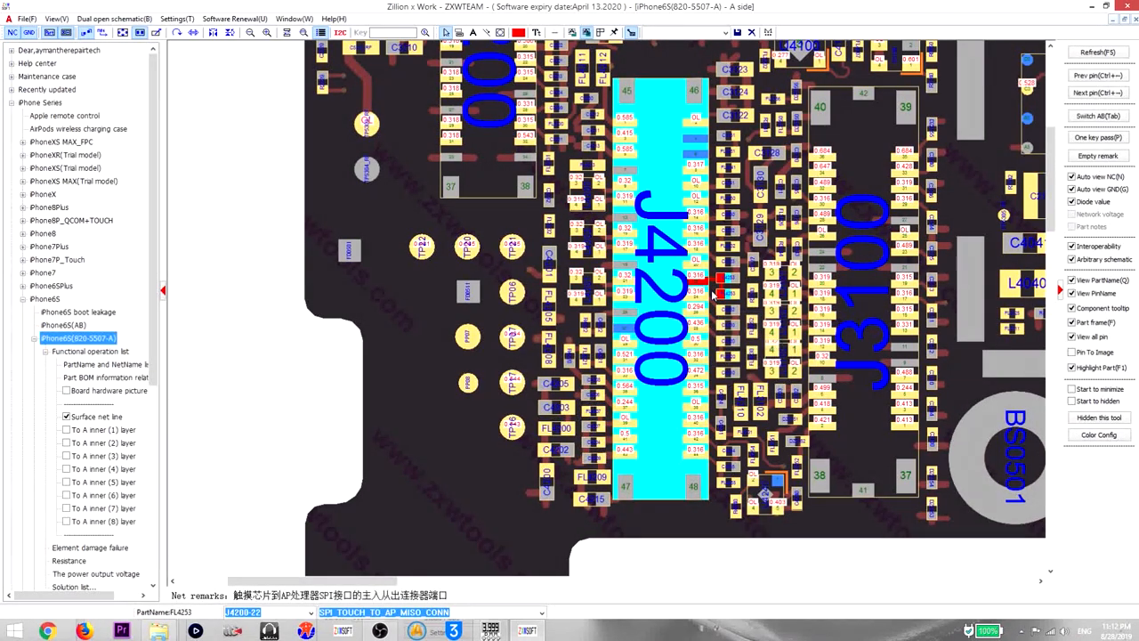
{"action": "mouse_move", "coordinate": [730, 299]}
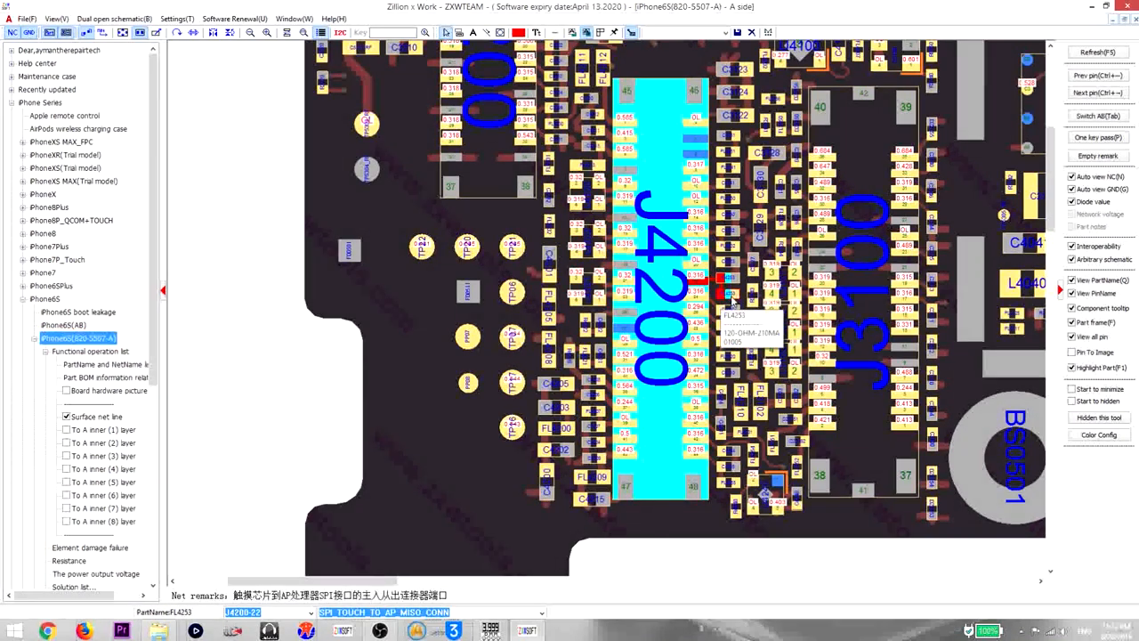